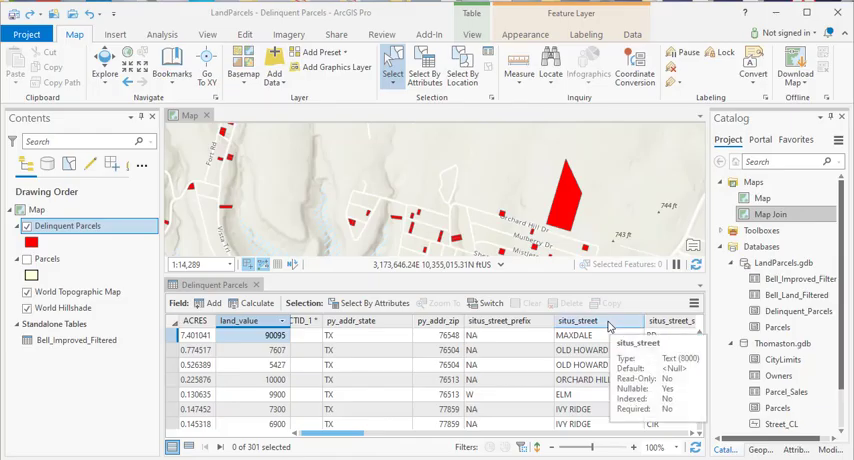
mouse_move(598, 278)
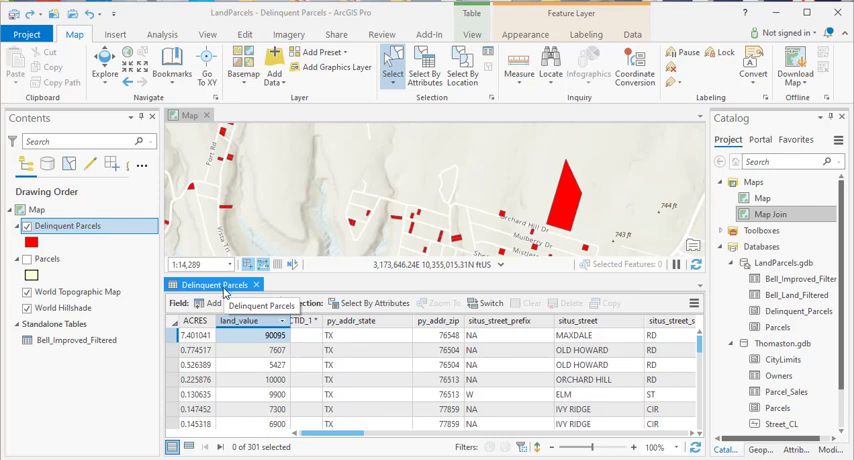
mouse_move(240, 320)
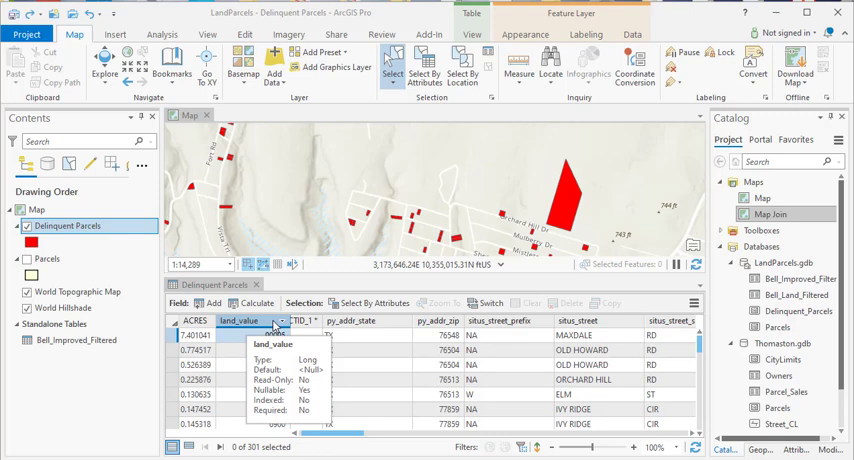
- Create a histogram chart from the land_value column of Delinquent Parcels
right_click(240, 320)
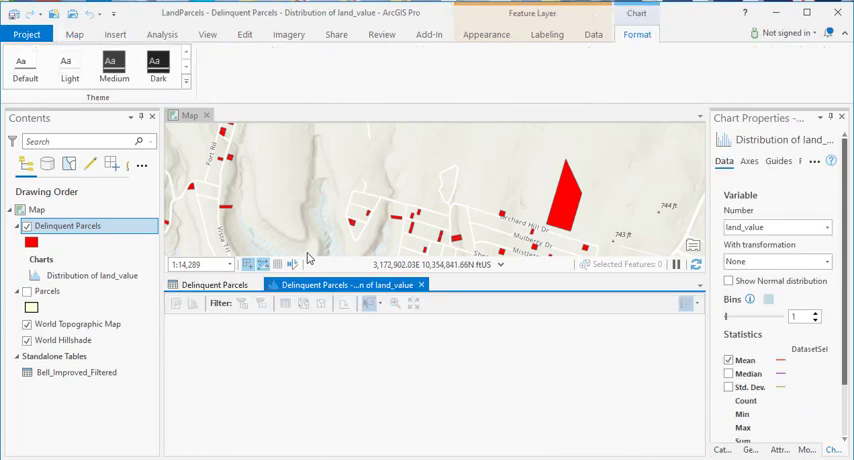
click(47, 291)
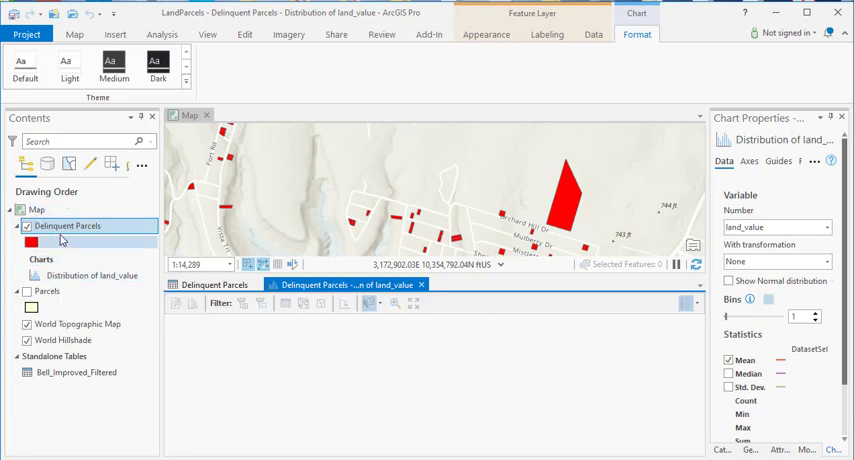
- Render the land_value histogram with 17 bins and a mean line near 23,286
click(41, 259)
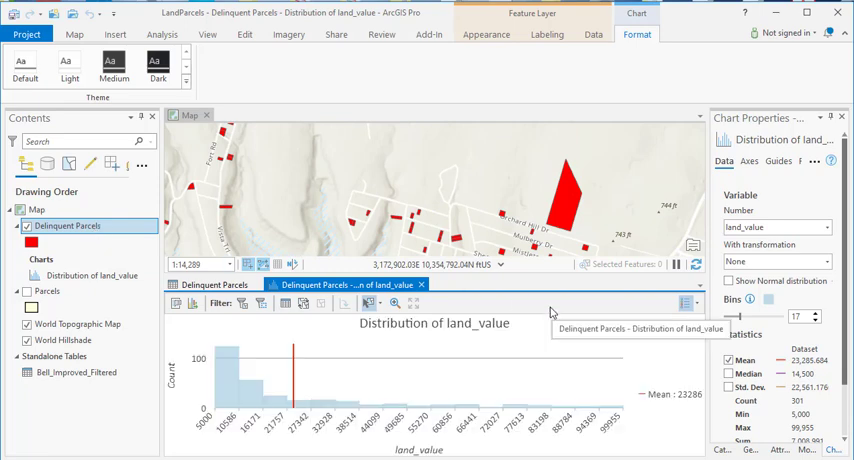
mouse_move(349, 358)
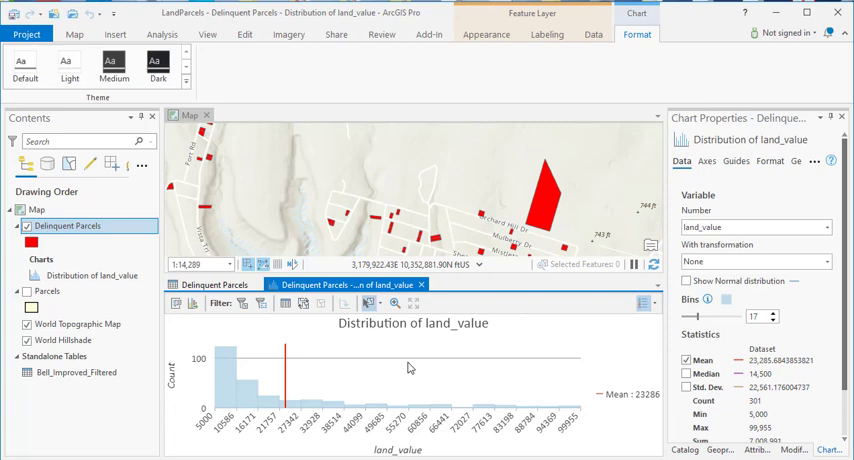
mouse_move(446, 338)
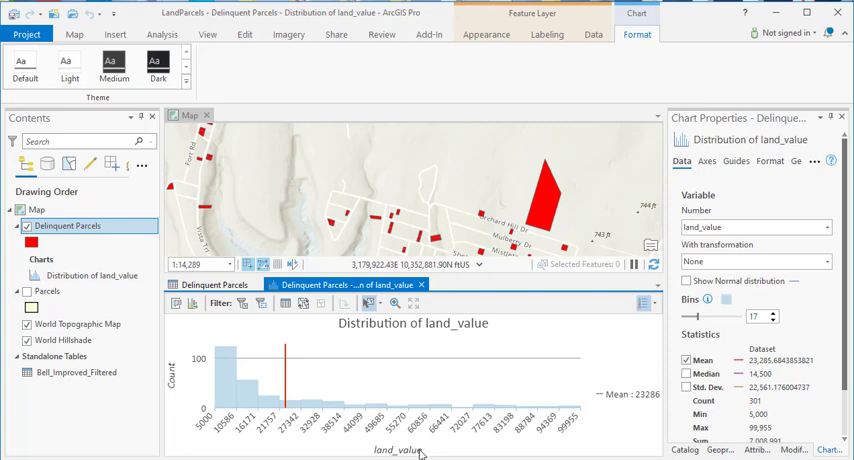
mouse_move(410, 452)
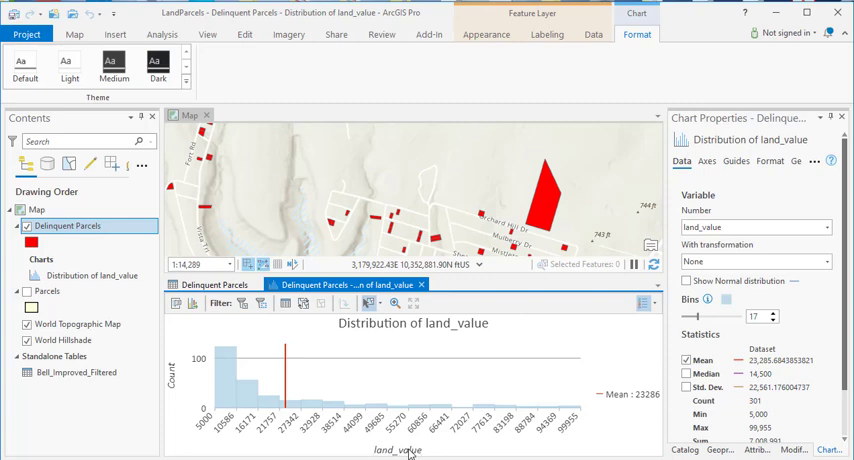
mouse_move(537, 405)
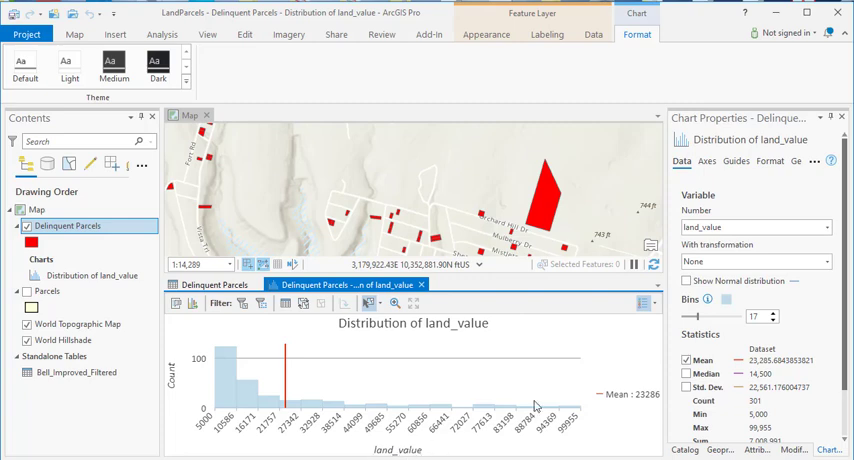
mouse_move(588, 382)
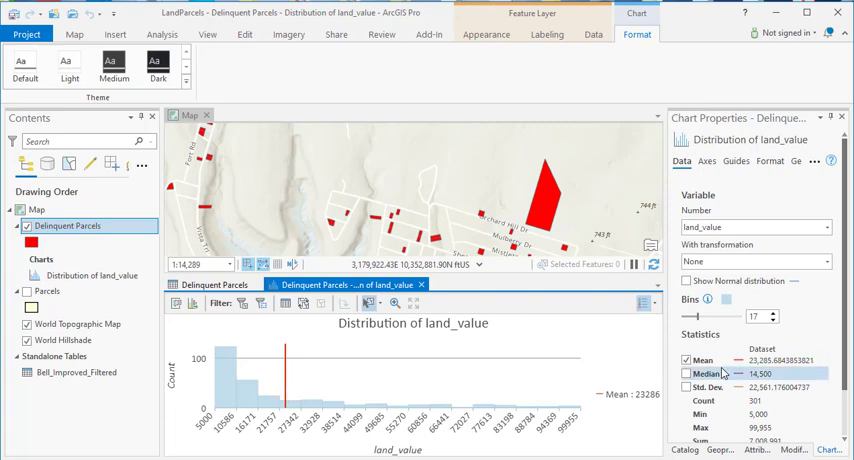
- Add median (14,500) and std. dev. (22,561) lines and reduce bins to 12
click(686, 373)
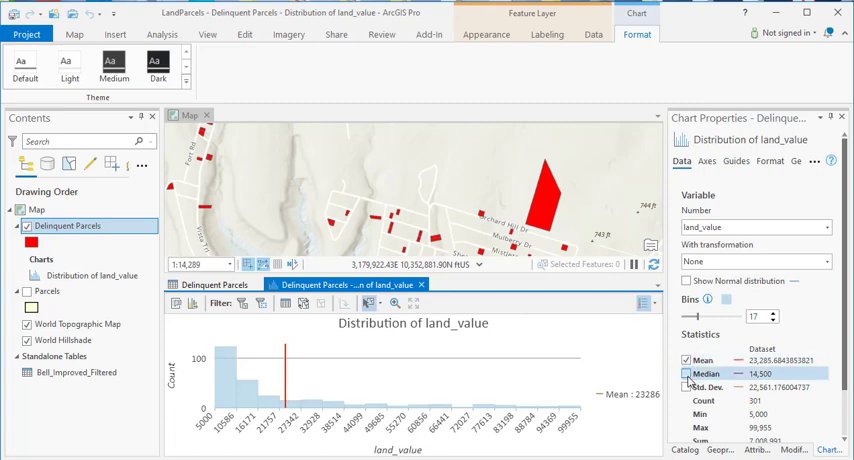
click(686, 374)
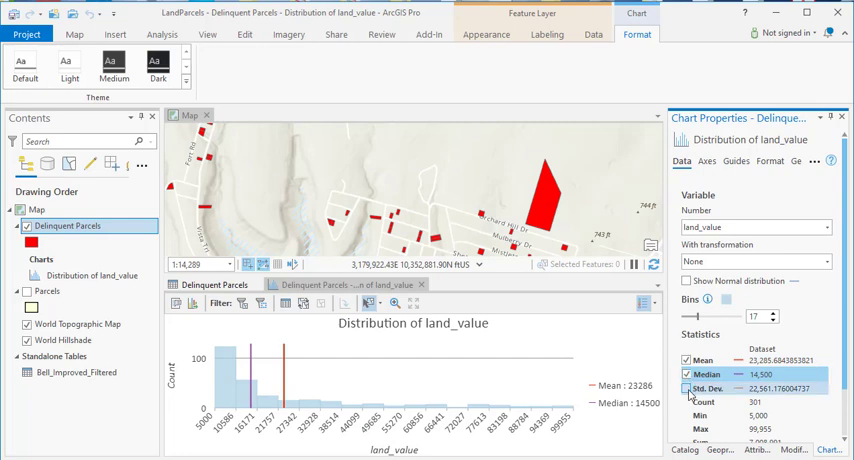
click(686, 388)
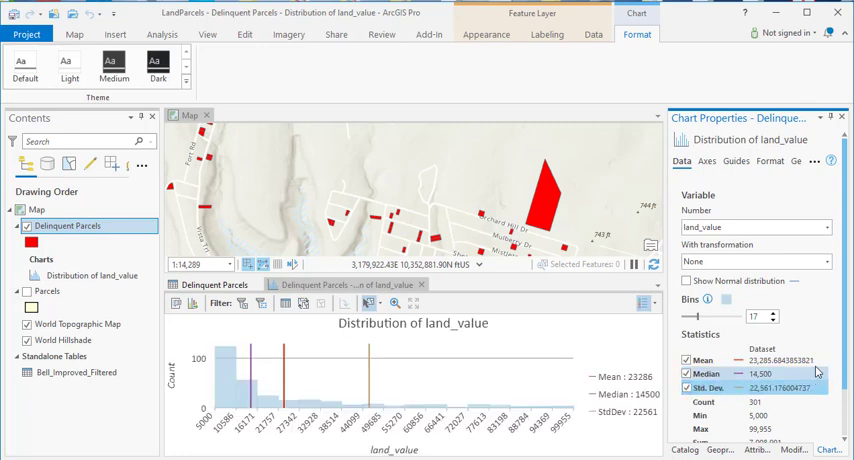
scroll(down, 3)
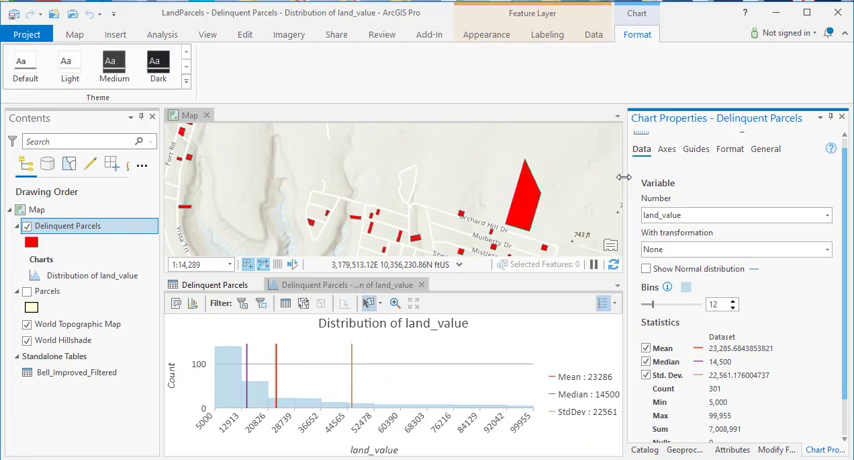
- Review the Axes and Guides settings and reach the General title settings
click(666, 148)
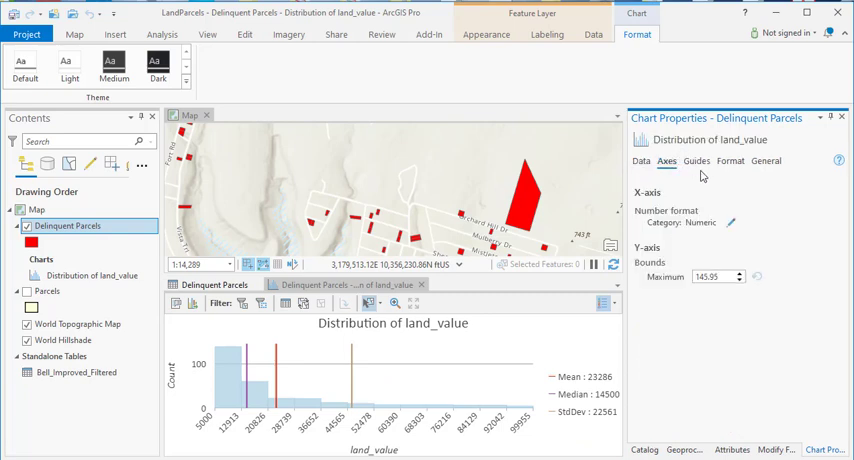
click(696, 161)
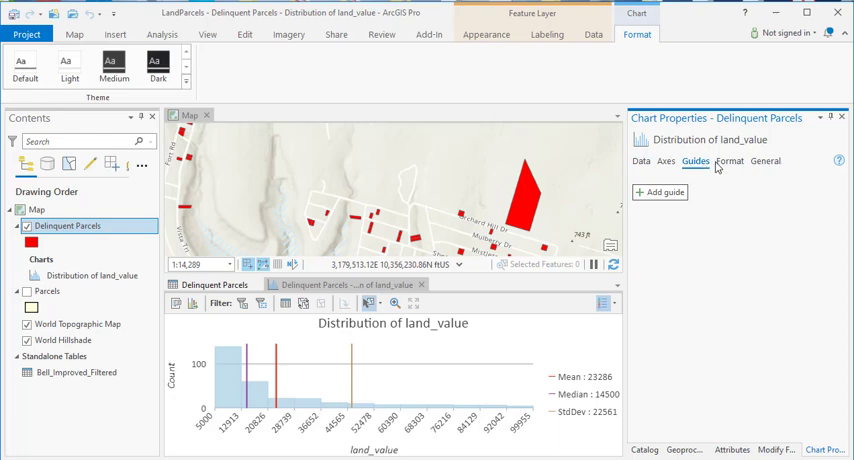
click(765, 161)
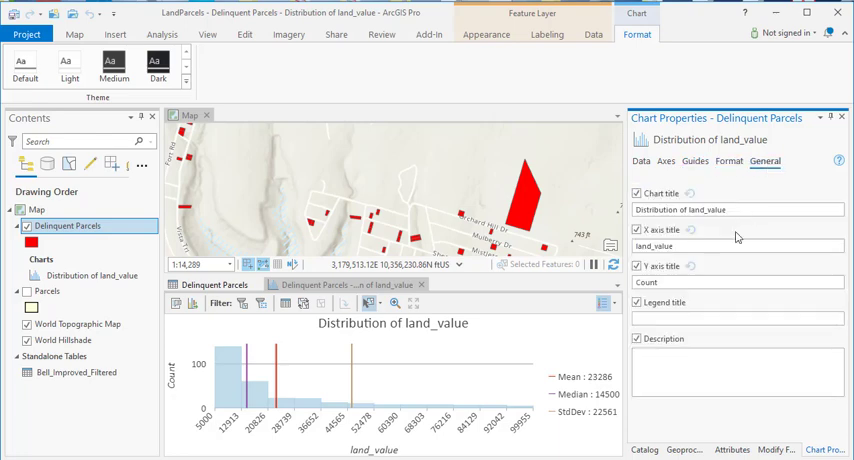
mouse_move(461, 331)
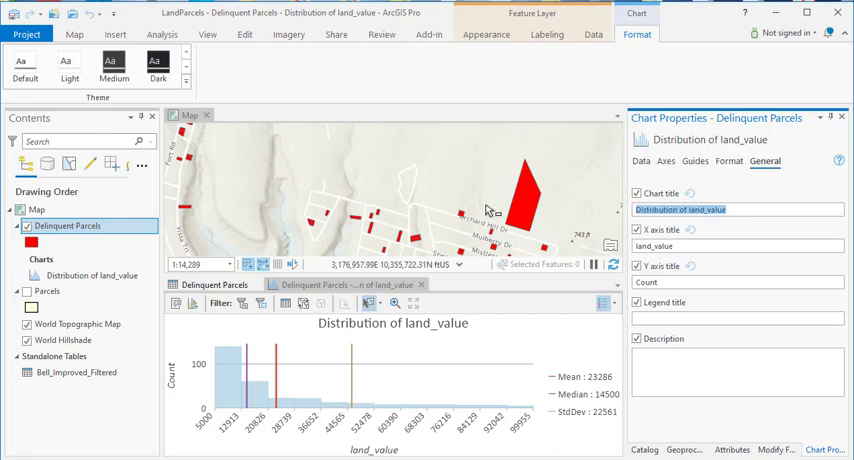
- Title the chart 'Histogram of Land Value' and the x-axis 'Land Values'
text(Histogram)
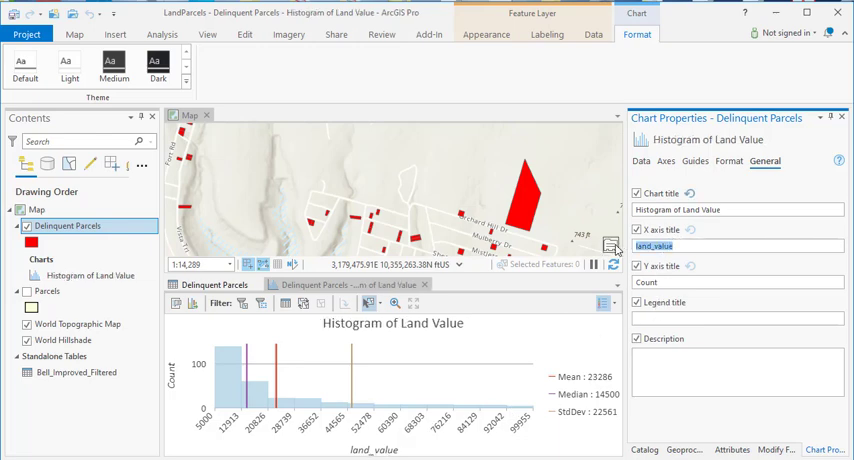
text(Land)
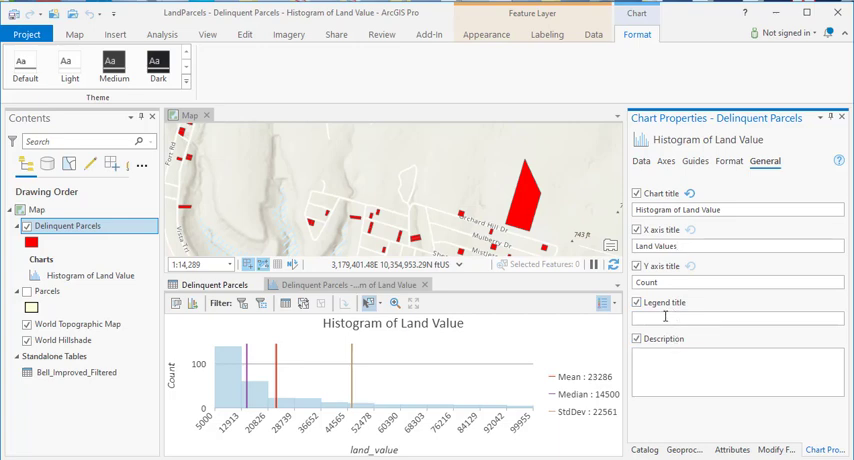
mouse_move(518, 350)
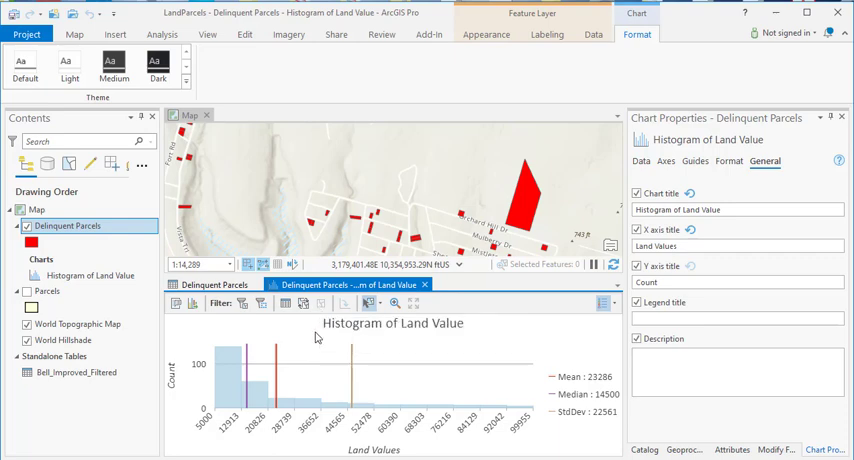
mouse_move(491, 315)
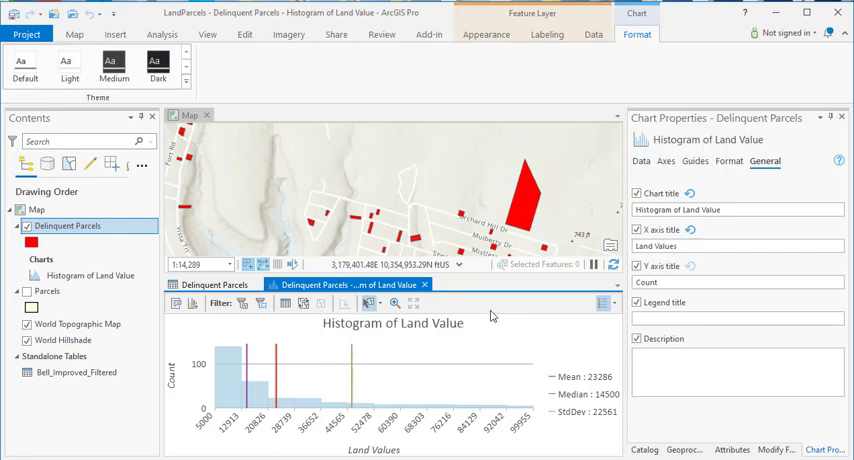